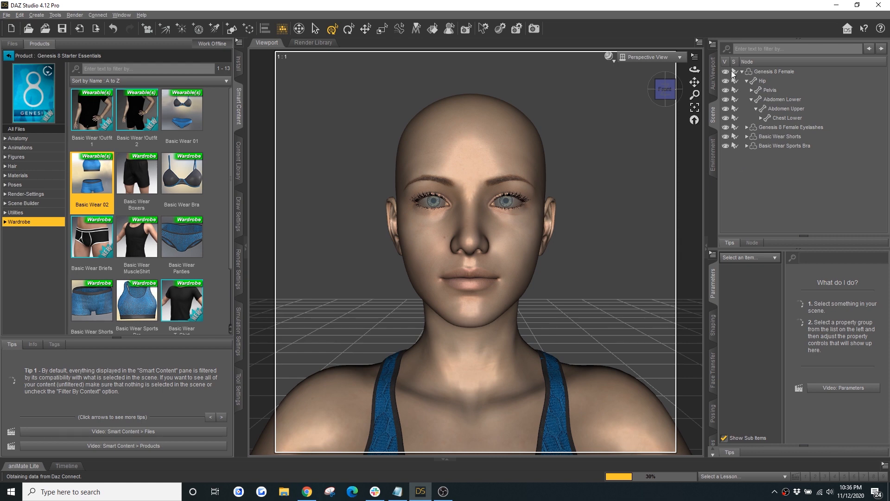
mouse_move(733, 75)
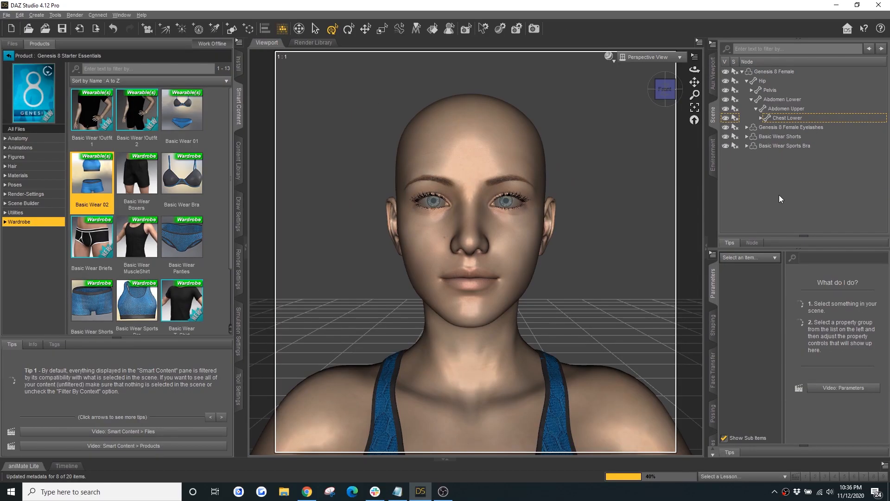
Show the Content Library at the Genesis 8 Female Face Controls poses folder.
click(773, 71)
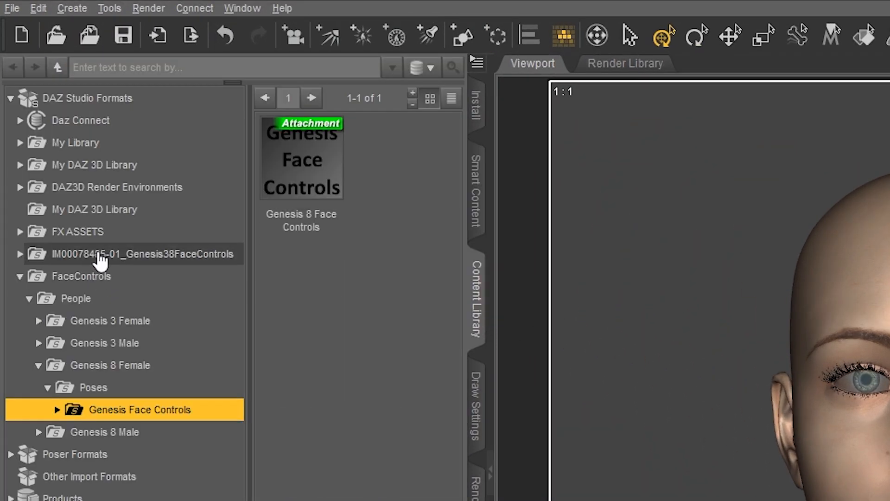
Bring up base-directory options on DAZ Studio Formats and select Genesis 8 Female.
right_click(88, 97)
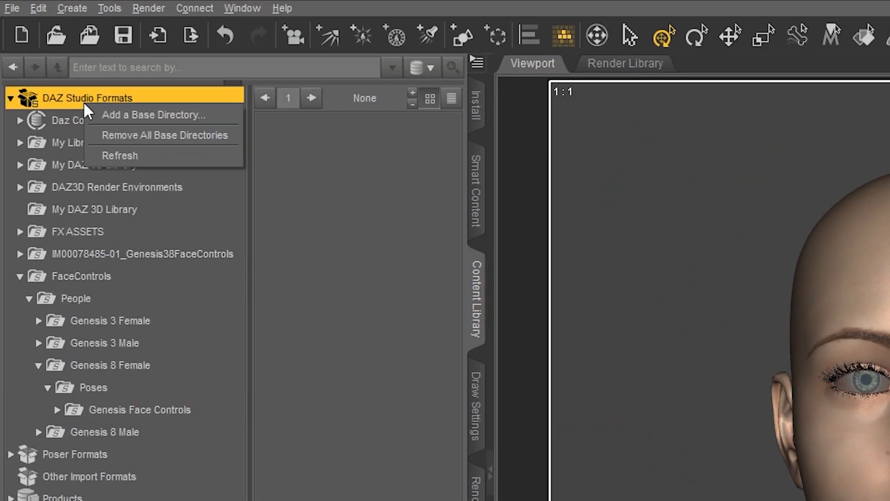
mouse_move(117, 120)
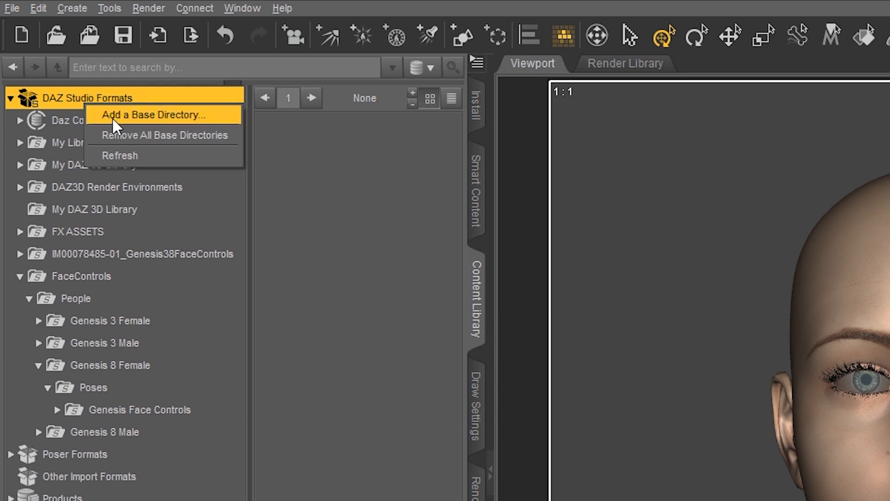
mouse_move(211, 130)
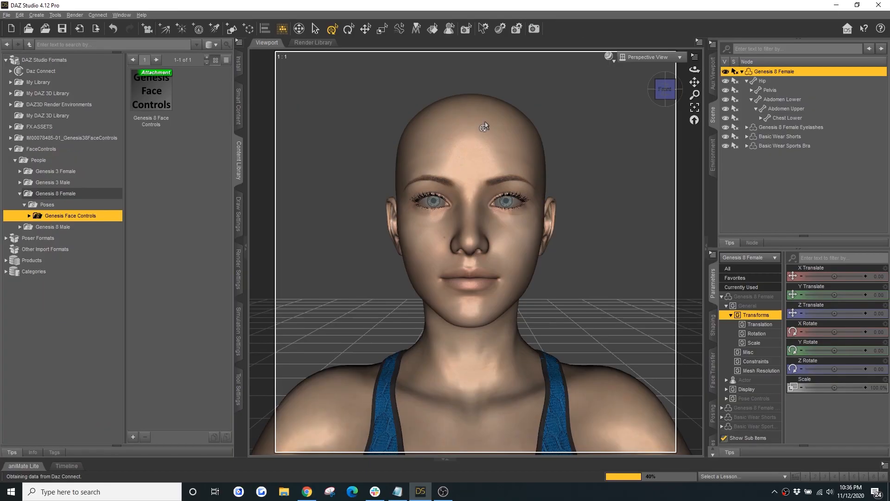
Load the Genesis 8 Face Controls attachment onto the Genesis 8 Female figure.
double_click(151, 91)
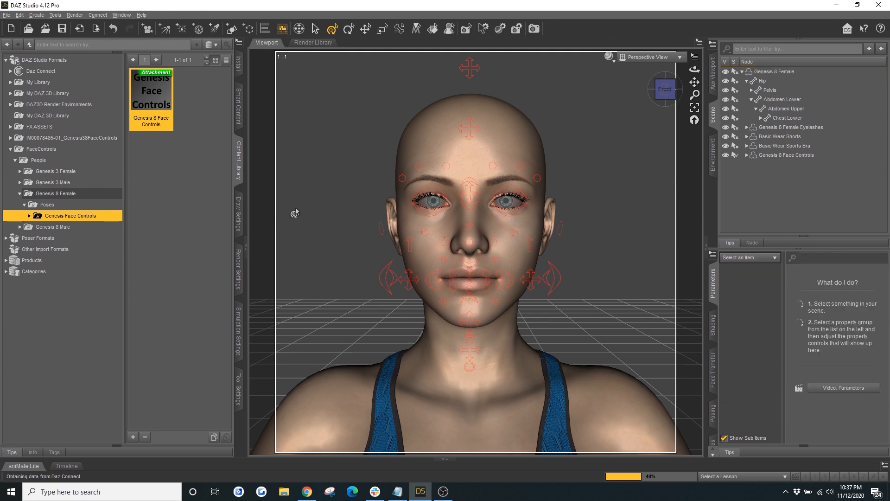
mouse_move(320, 211)
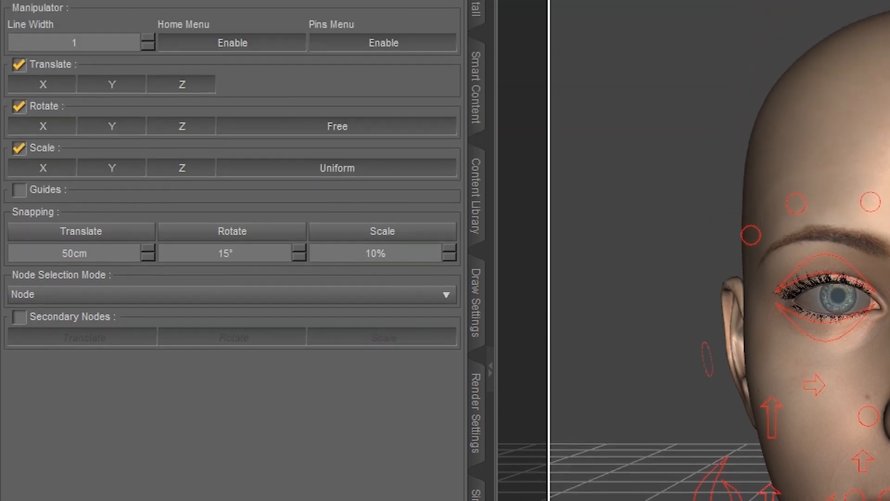
Keep Node Selection Mode set to Node in Tool Settings.
click(232, 294)
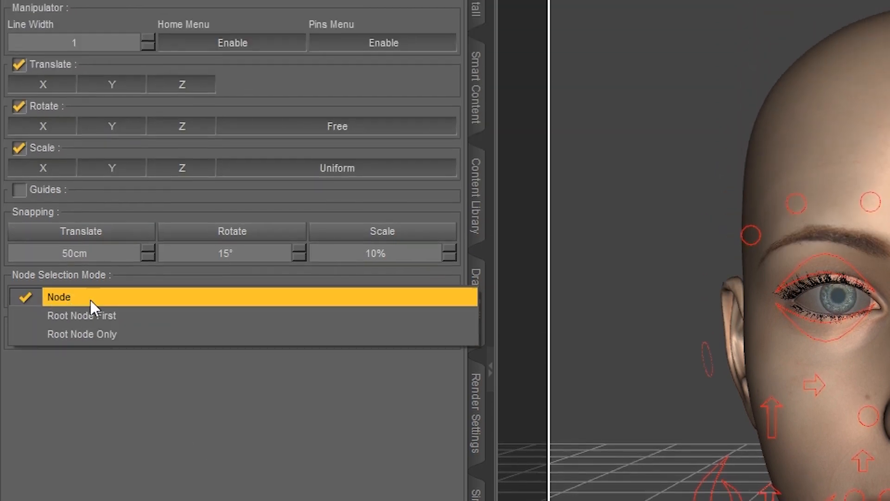
mouse_move(80, 304)
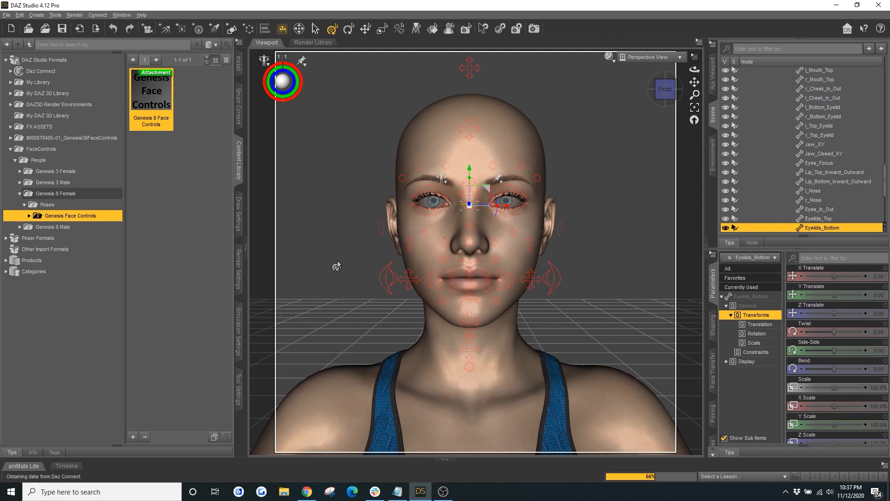
Apply GFC Expressions Excitement 02 G8F from the Facial Expressions presets.
click(30, 215)
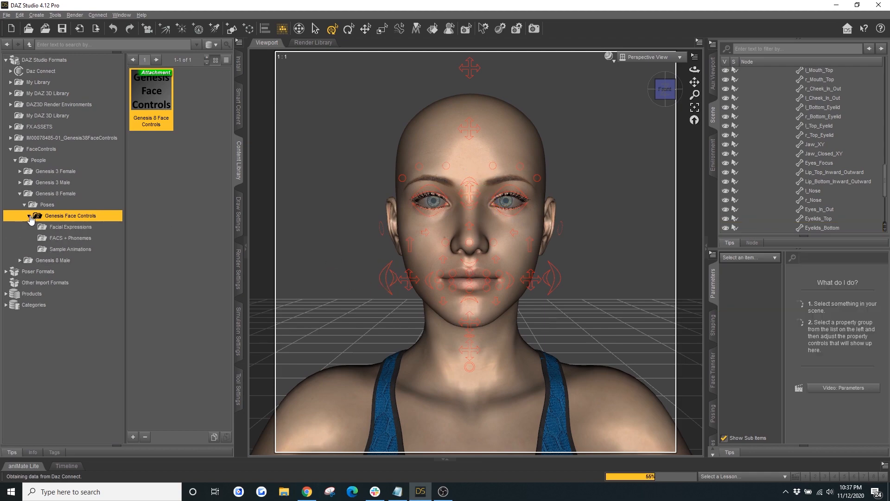
click(69, 226)
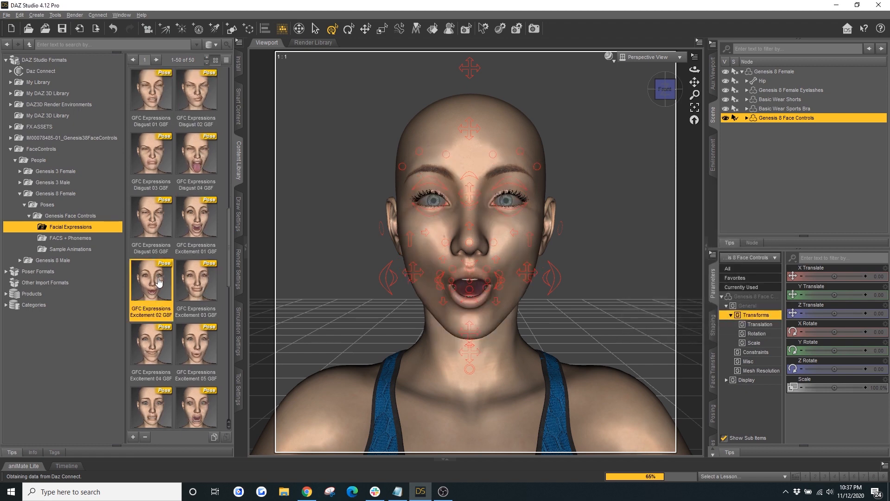
scroll(down, 3)
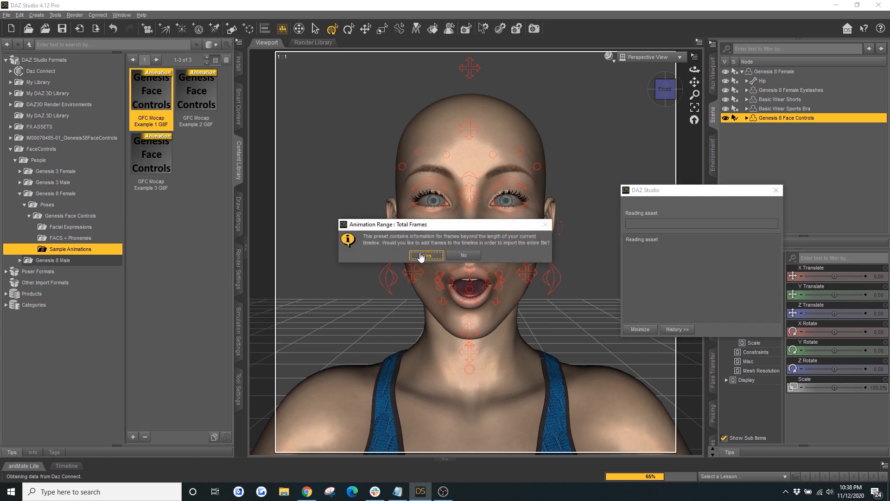
Extend the timeline for GFC Mocap Example 1 G8F and play the animation.
click(426, 255)
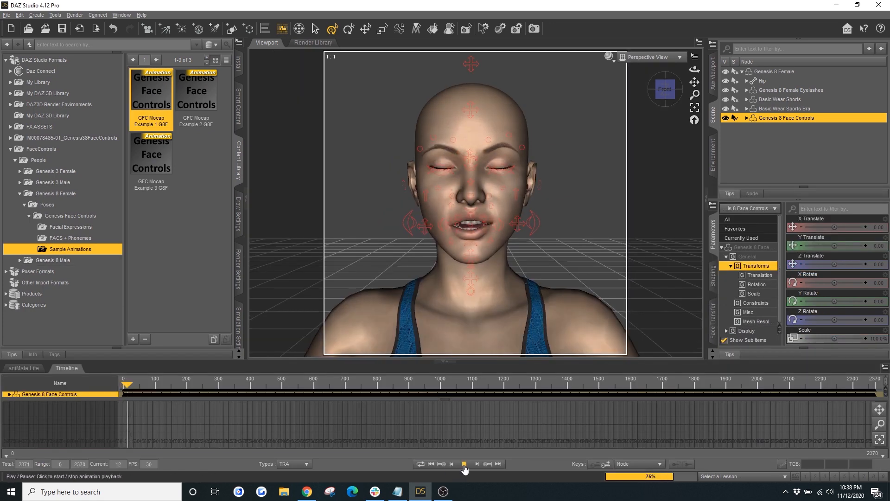
click(465, 467)
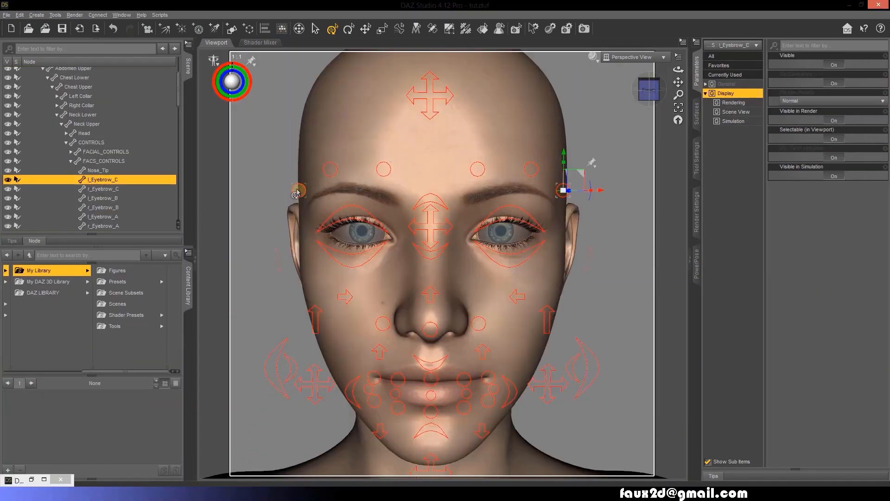
Select a face controller and drag the Jaw_XY control to open and close the mouth.
click(546, 315)
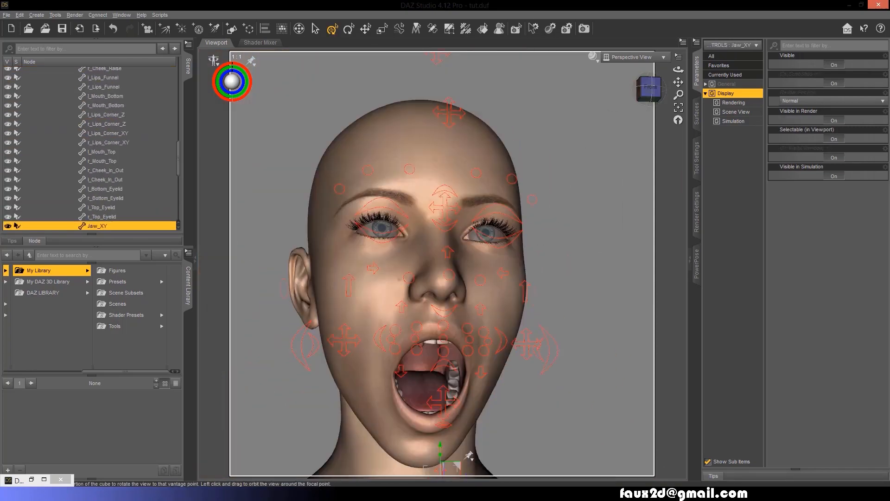
drag(443, 392, 469, 404)
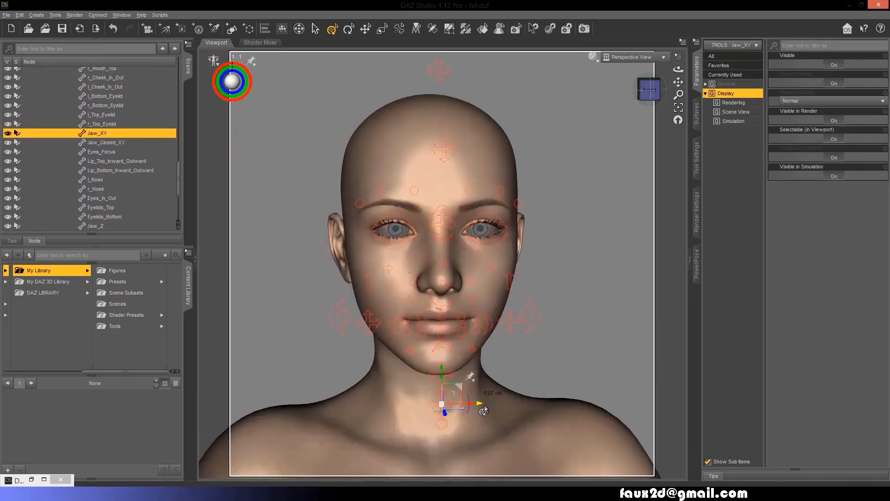